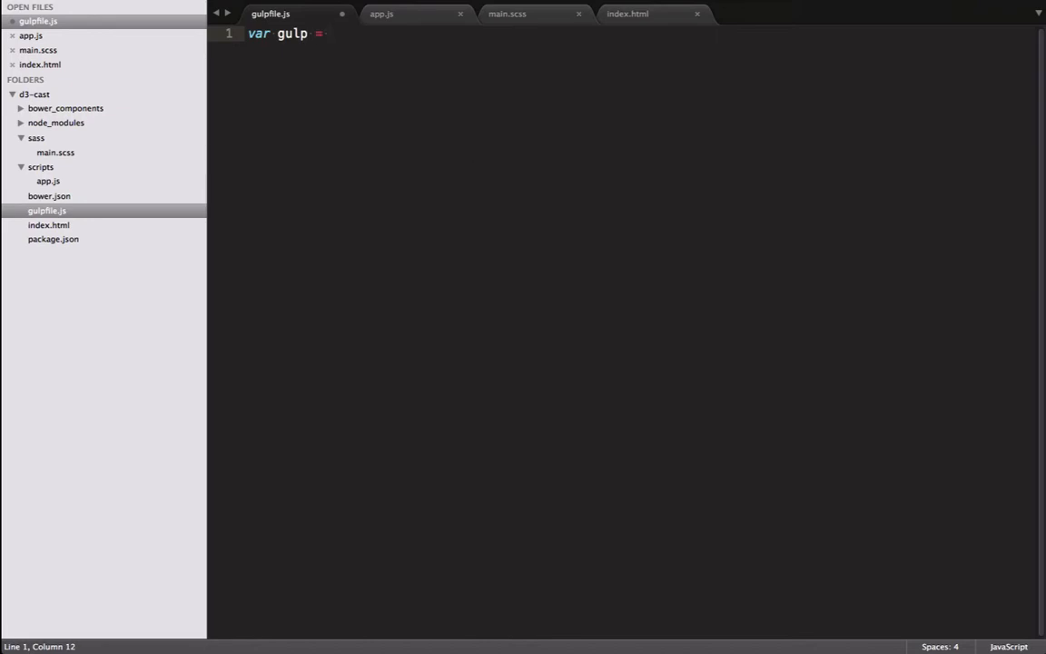
Declare require variables for gulp, gulp-connect, gulp-traceur and gulp-ruby-sass in gulpfile.js.
text(require)
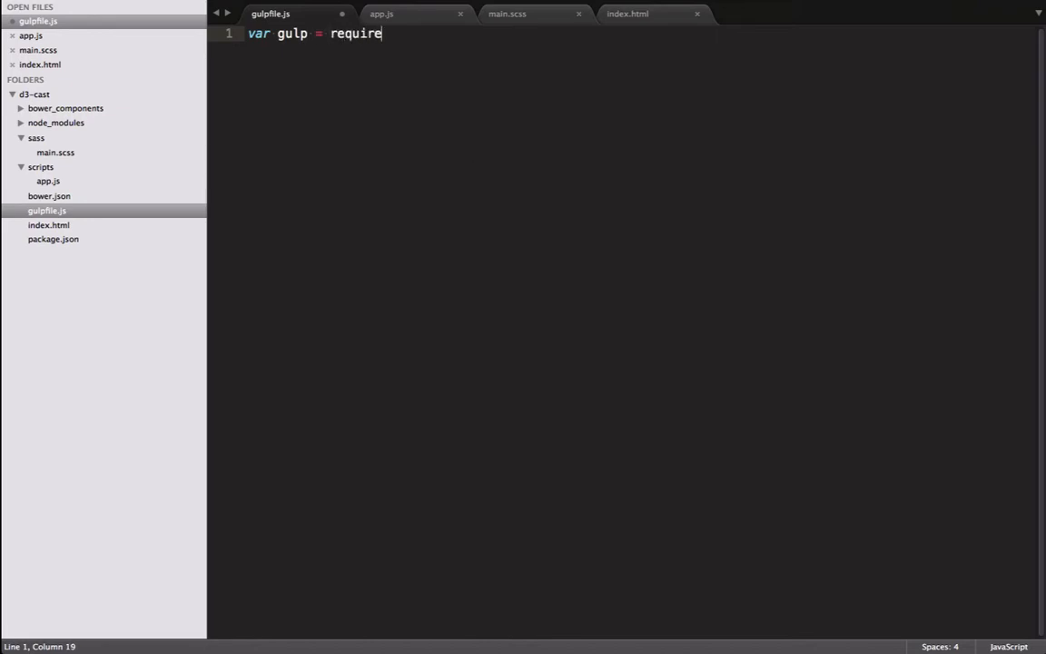
text(('gulp'),)
text(connect)
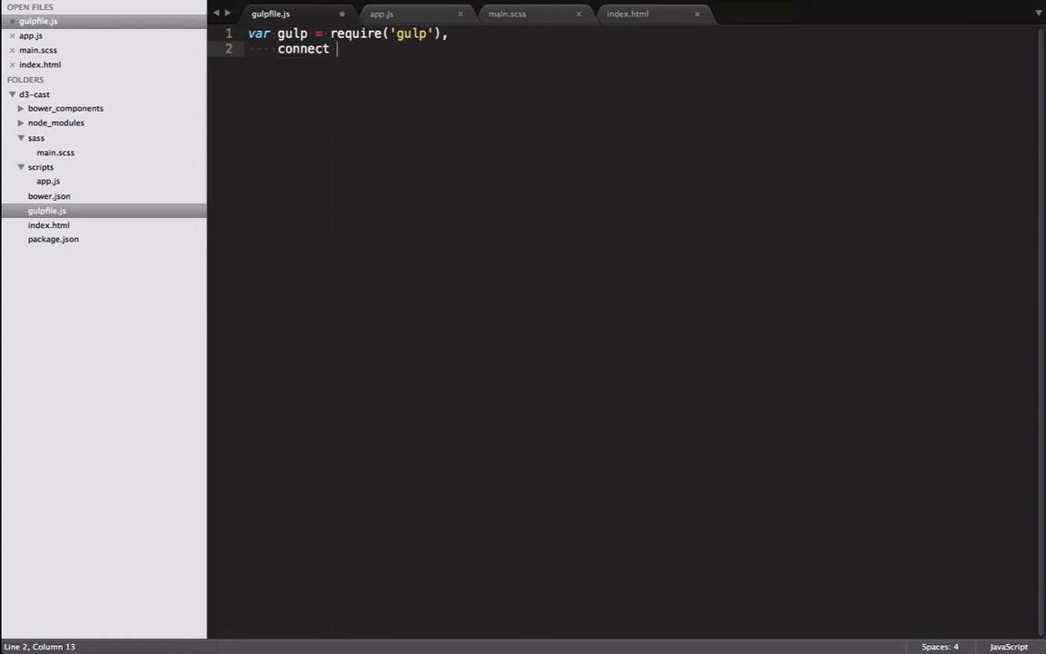
text(= require(''))
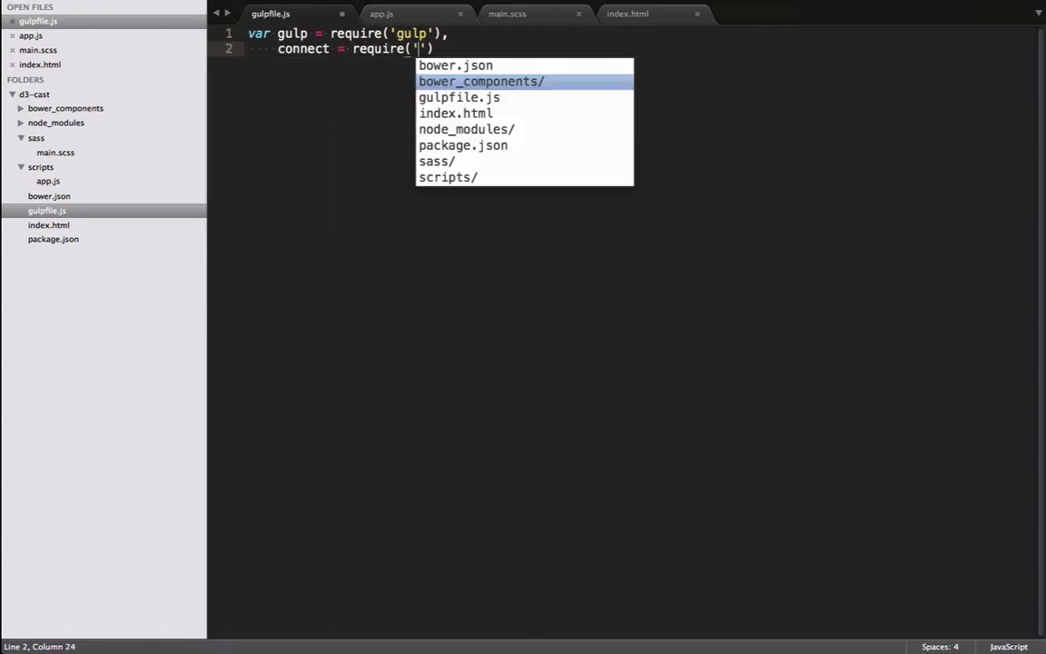
text(gulp-connect)
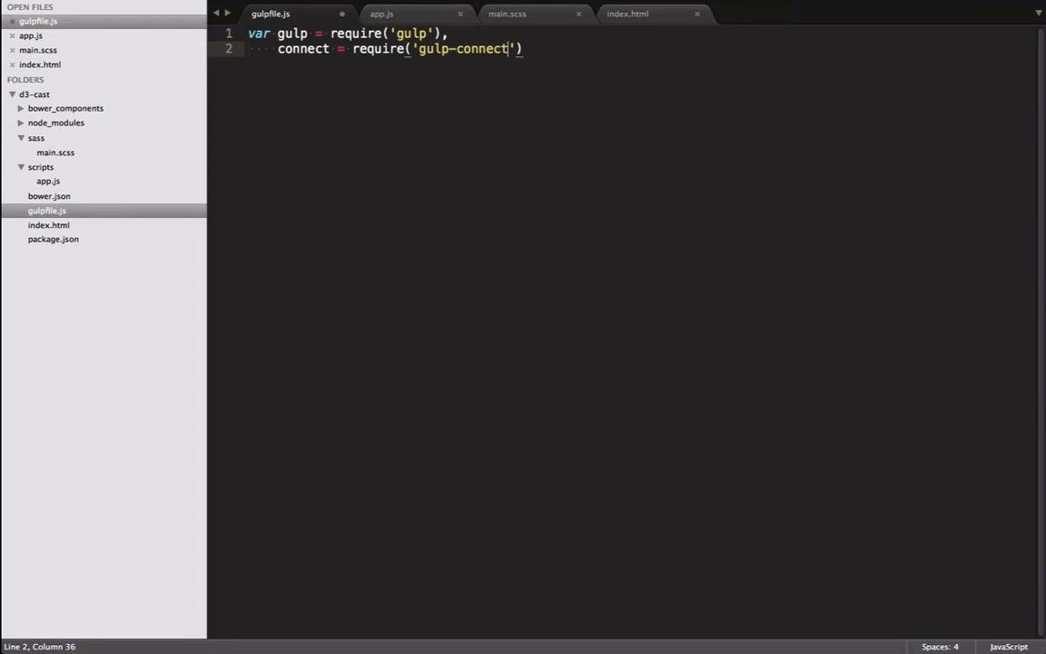
text(,)
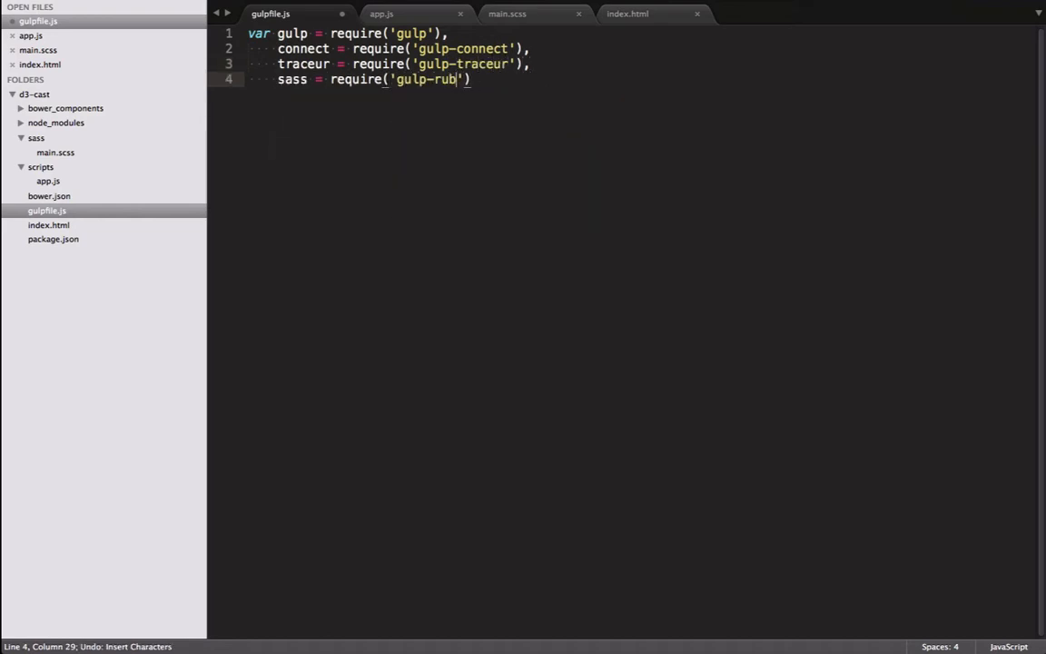
text(y-sass');)
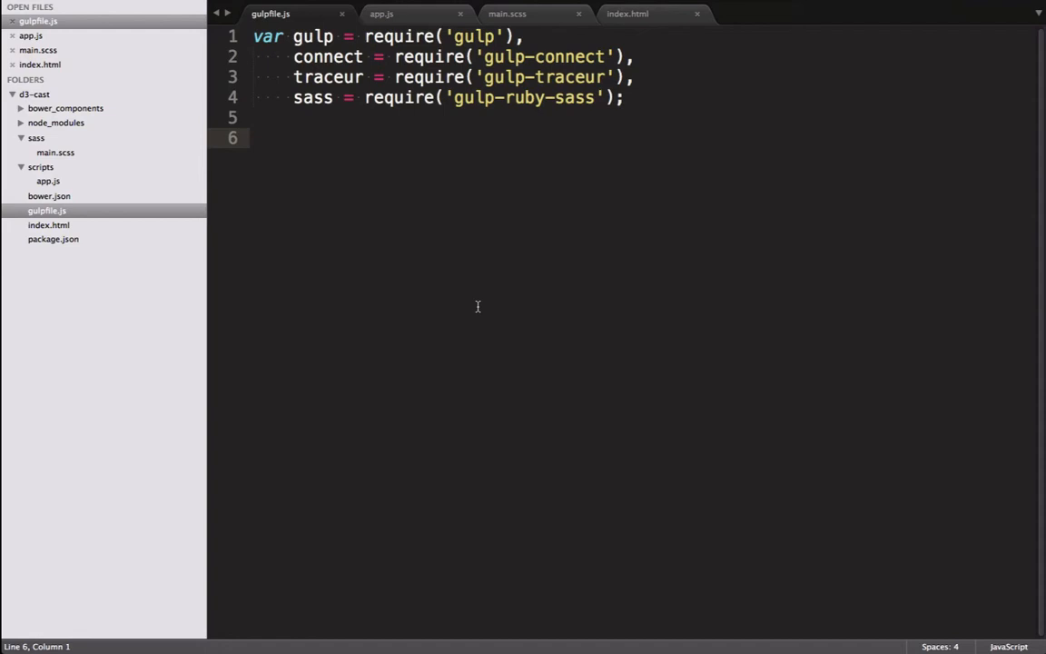
Write gulp.task('connect') calling connect.server with livereload: true and port: 8005.
text(gulp.task)
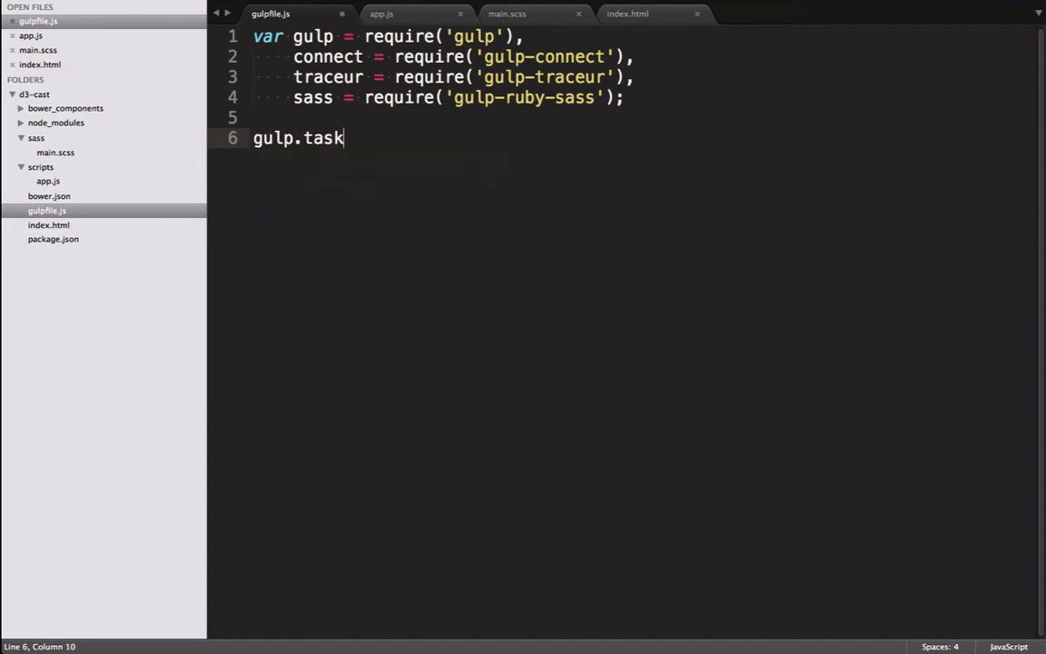
text(())
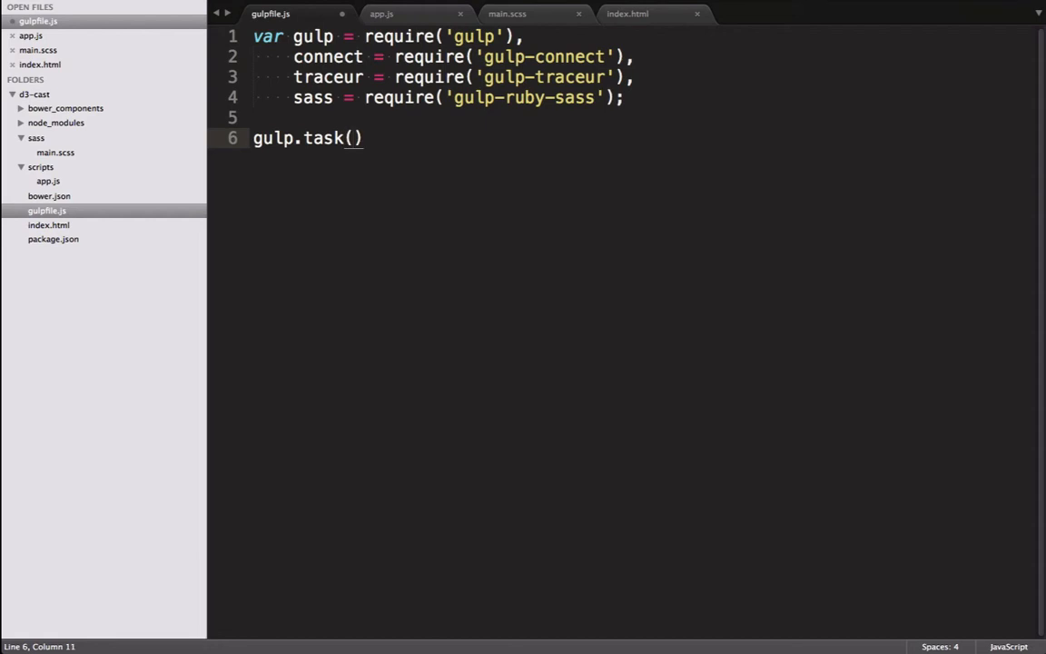
text('connect')
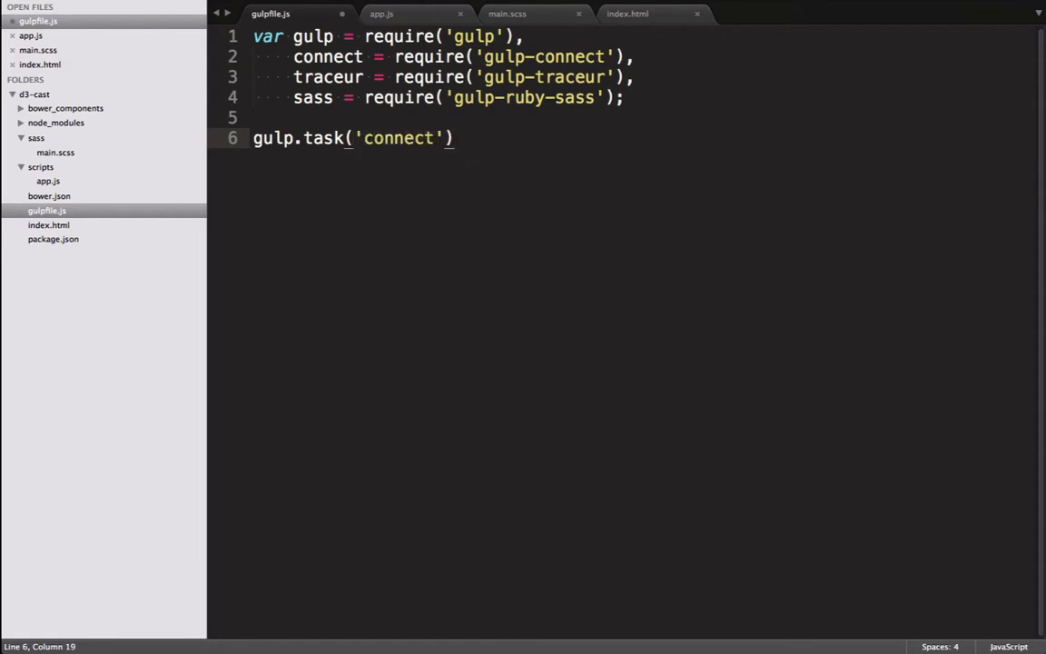
text(, function()
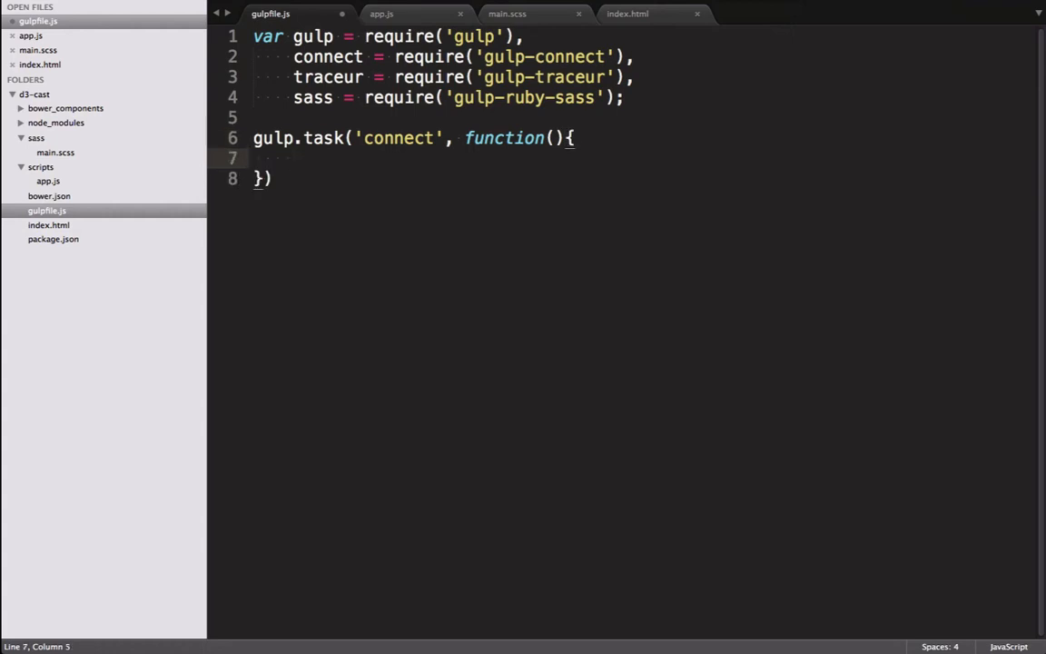
text(connect.server({)
text(l)
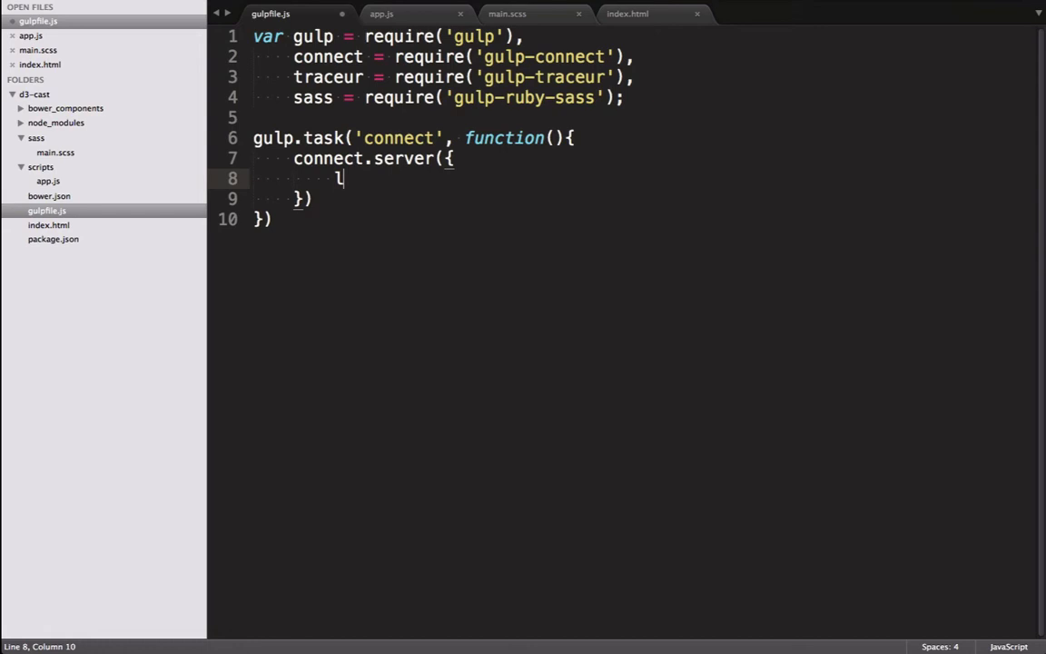
text(ivereload: true,)
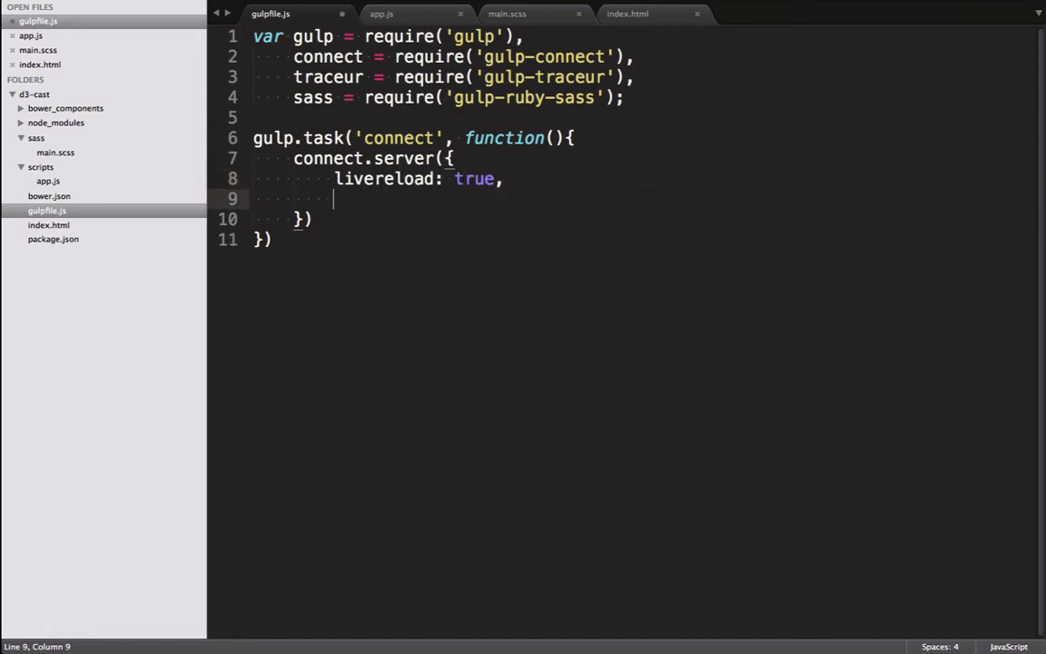
text(pos)
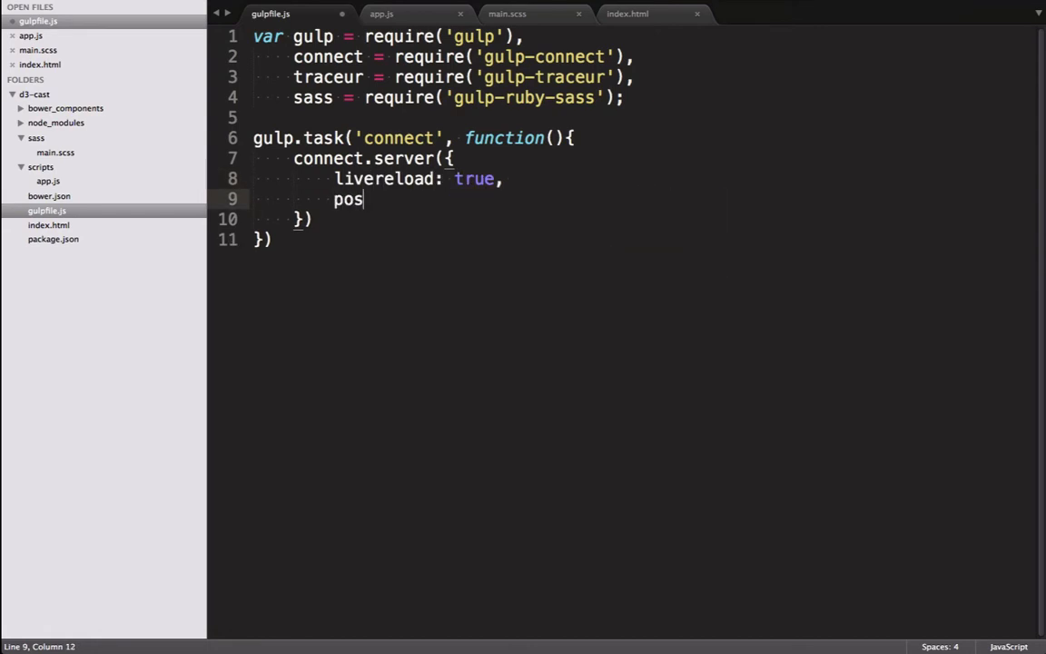
text(rt: 8005)
text(g)
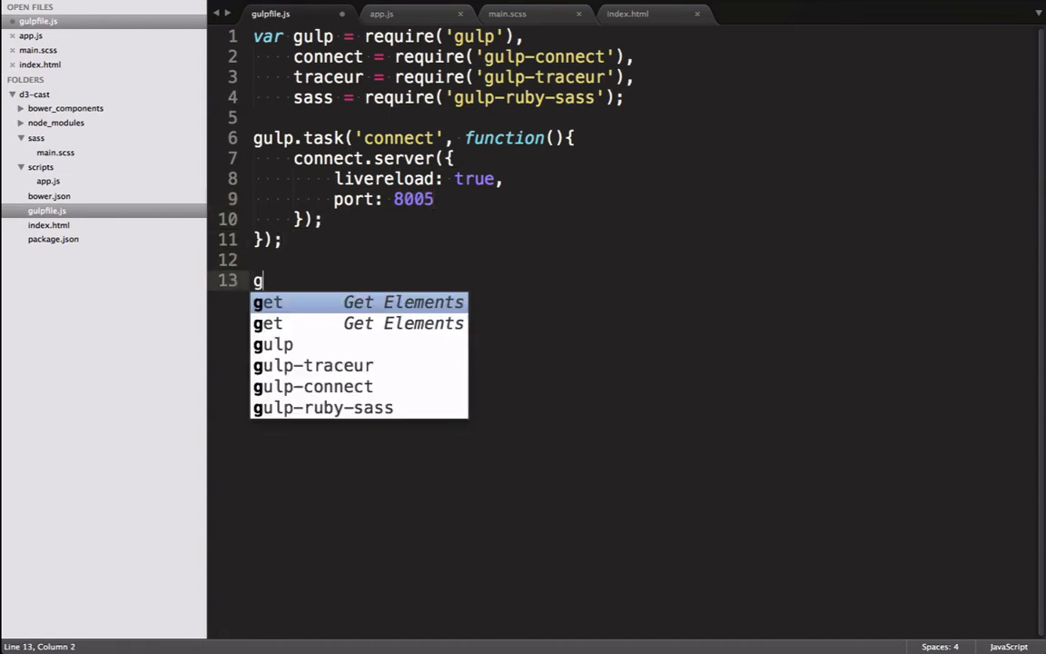
Add gulp.task('default', ['connect']) and start running gulp from the terminal.
text(ulp.task)
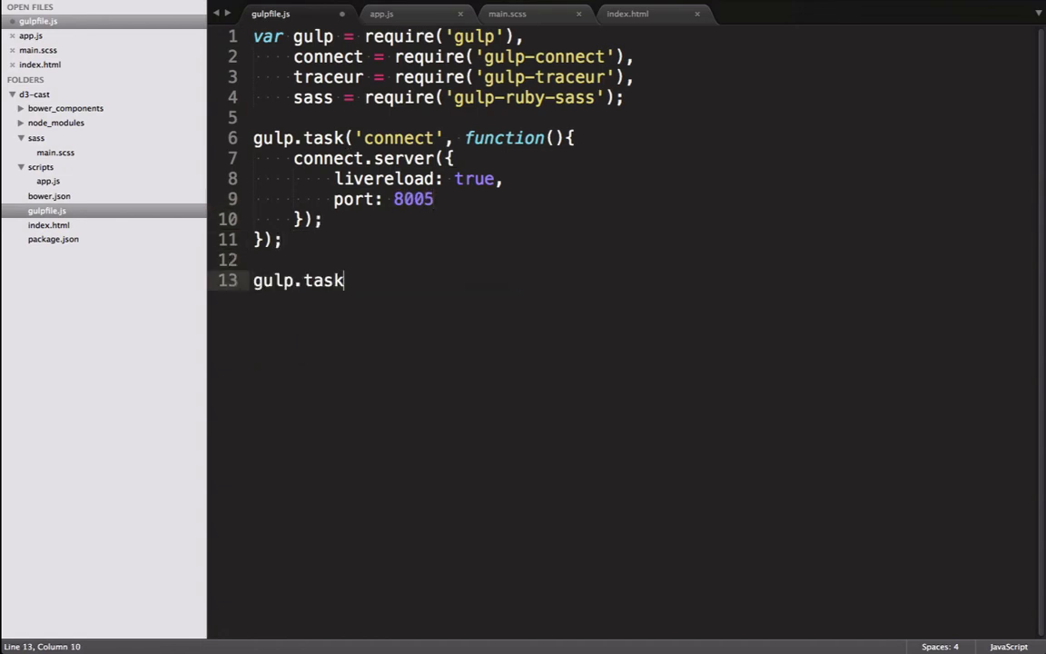
text(('de'))
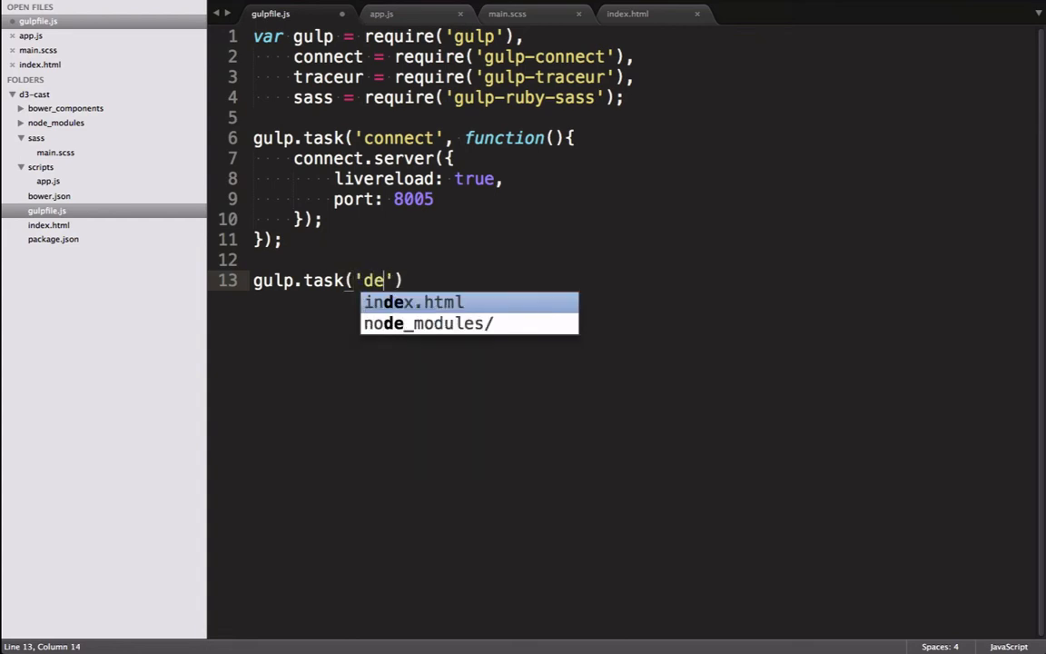
text(fault',)
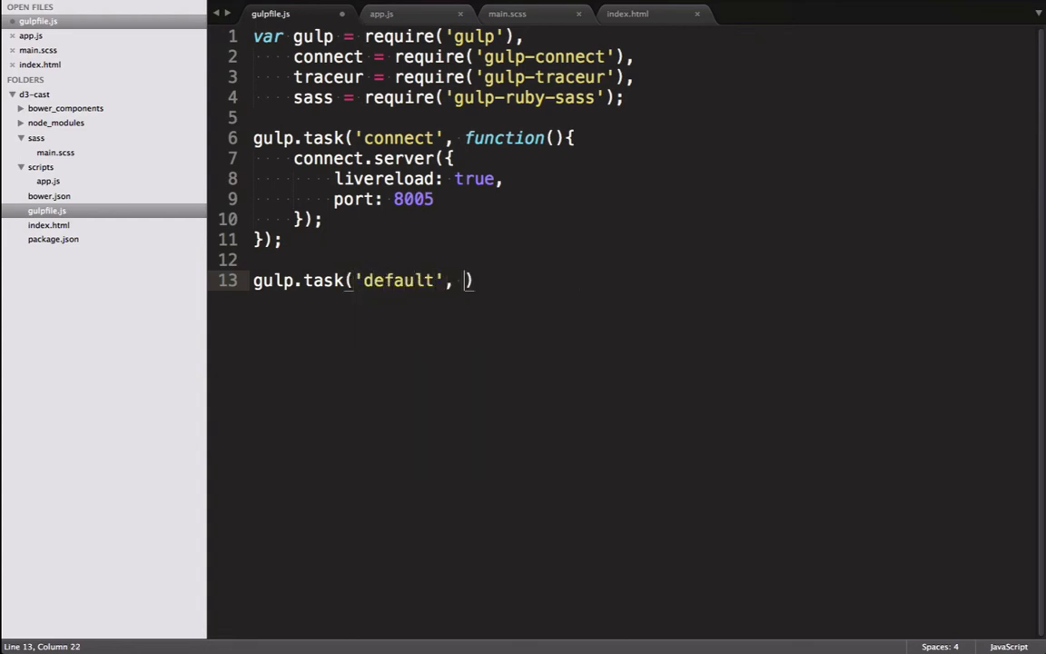
text([])
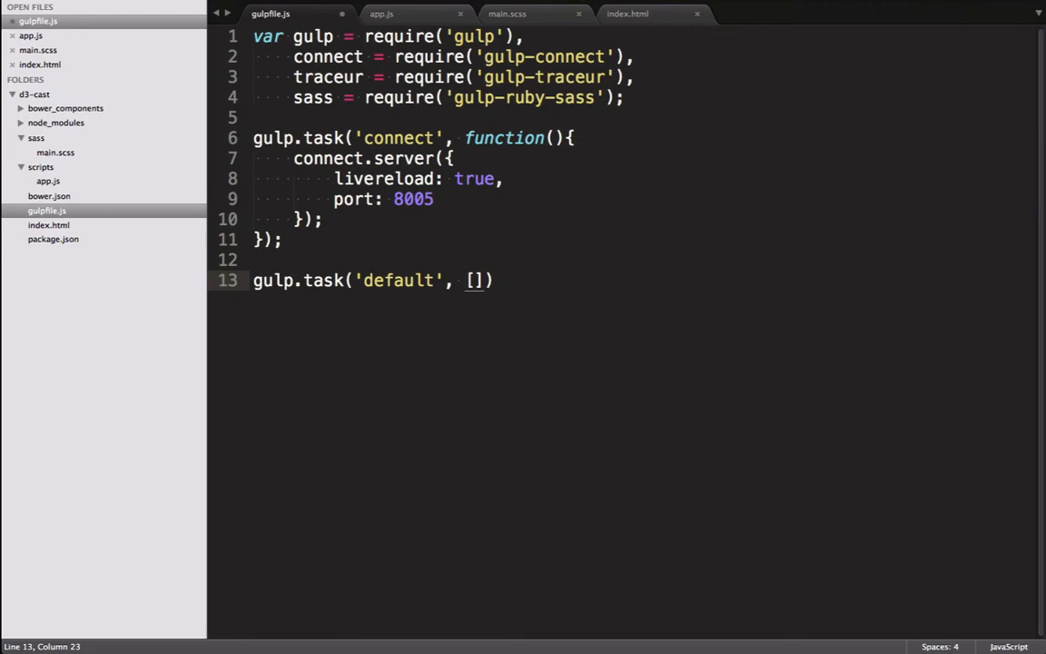
text('connect')
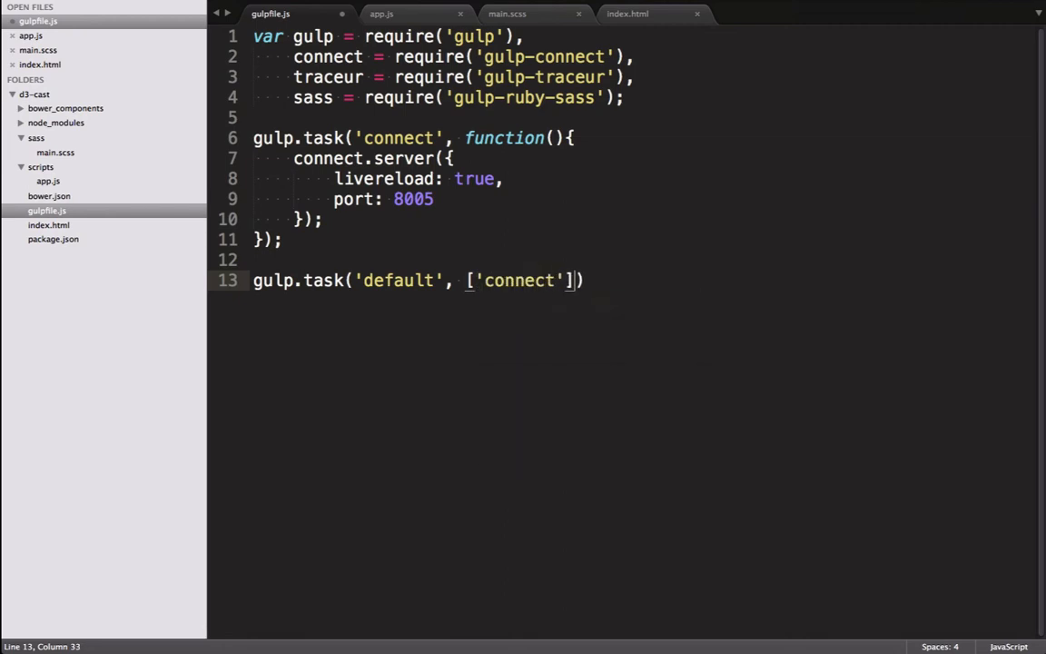
text(;)
text(gu)
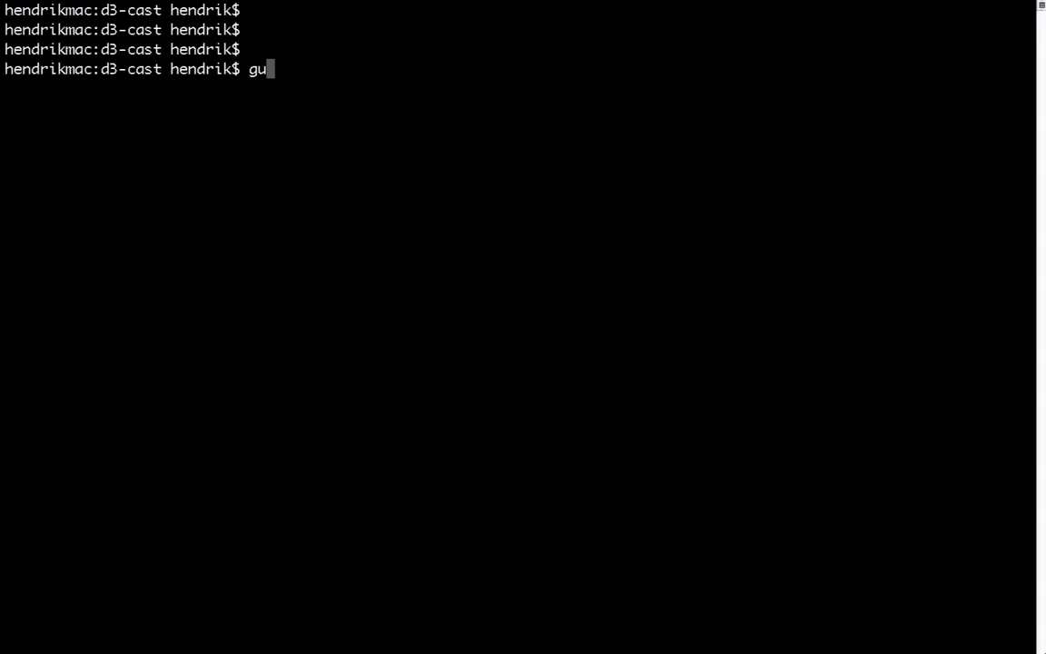
text(lp)
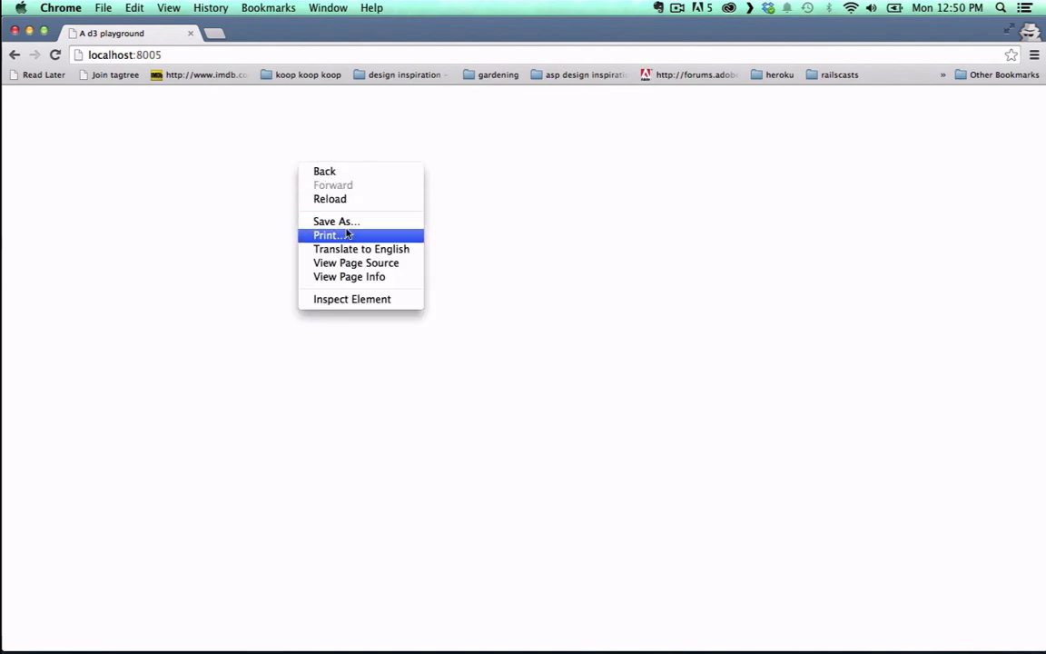
Open the page source of localhost:8005 to see the injected livereload script.
click(356, 262)
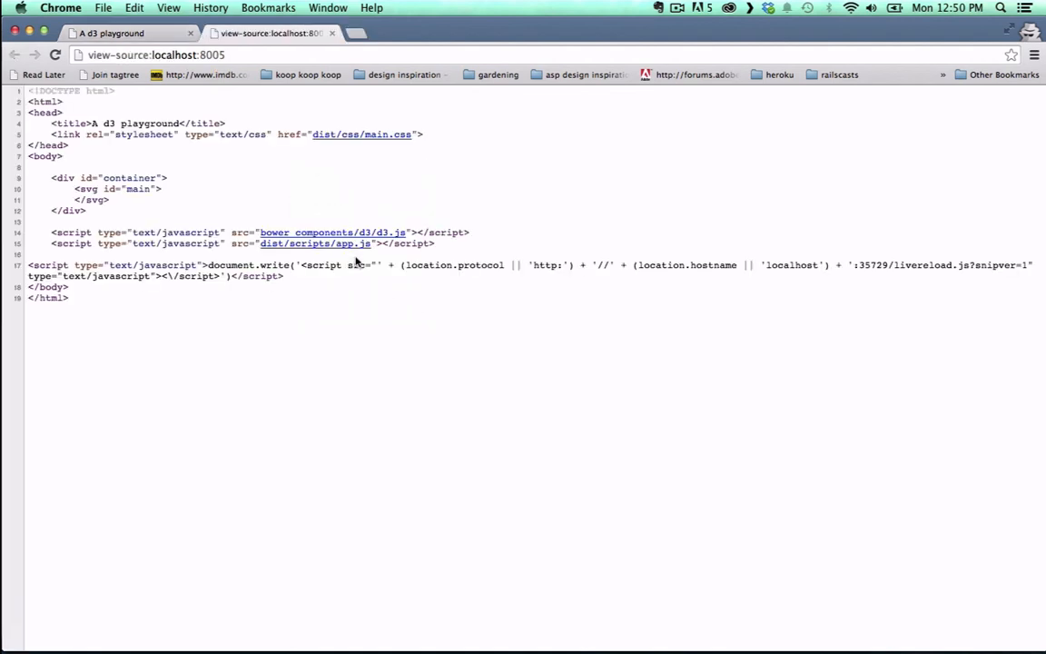